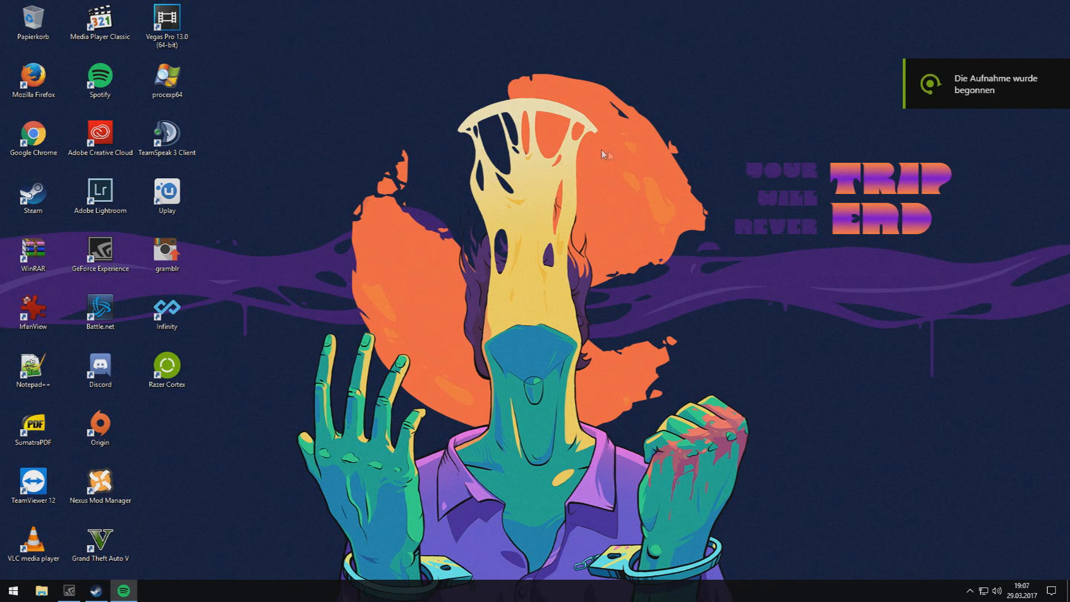
pyautogui.moveTo(631, 162)
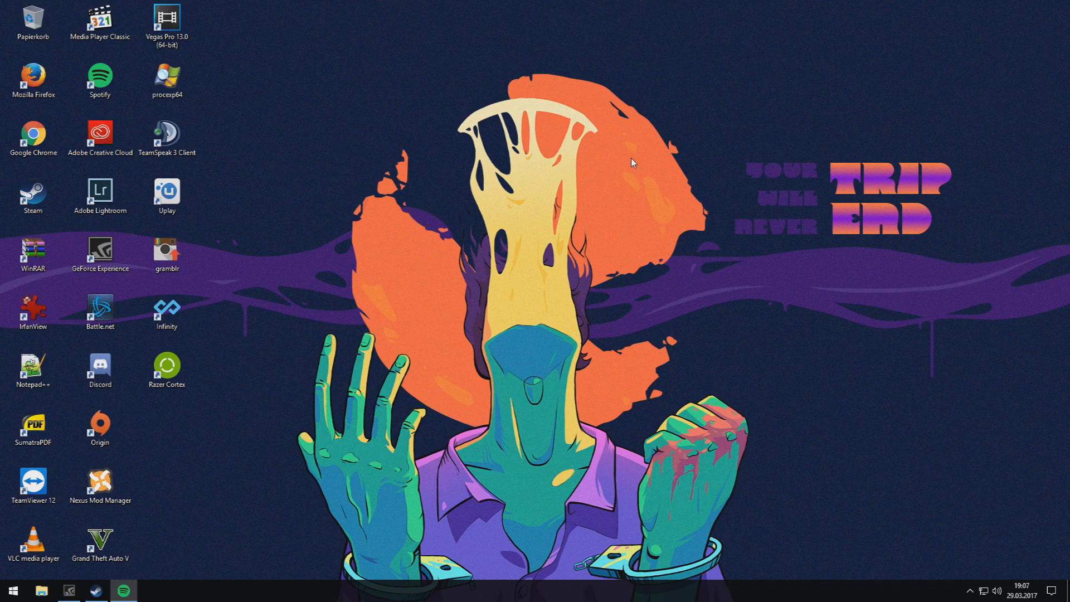
pyautogui.moveTo(346, 214)
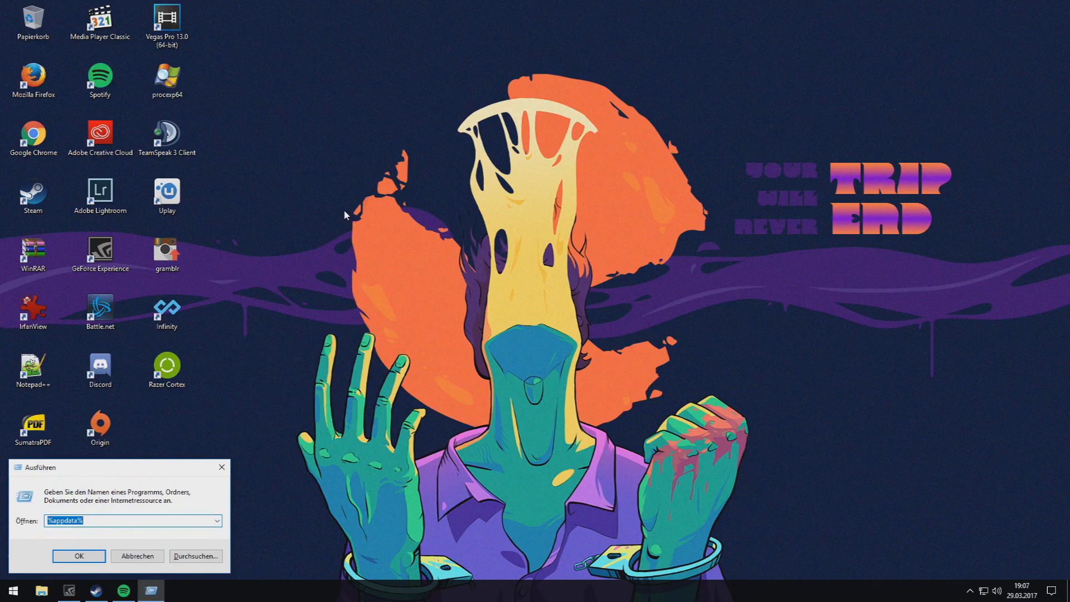
# - Go from %appdata% up to AppData and open Local > FalloutShelter
pyautogui.click(79, 556)
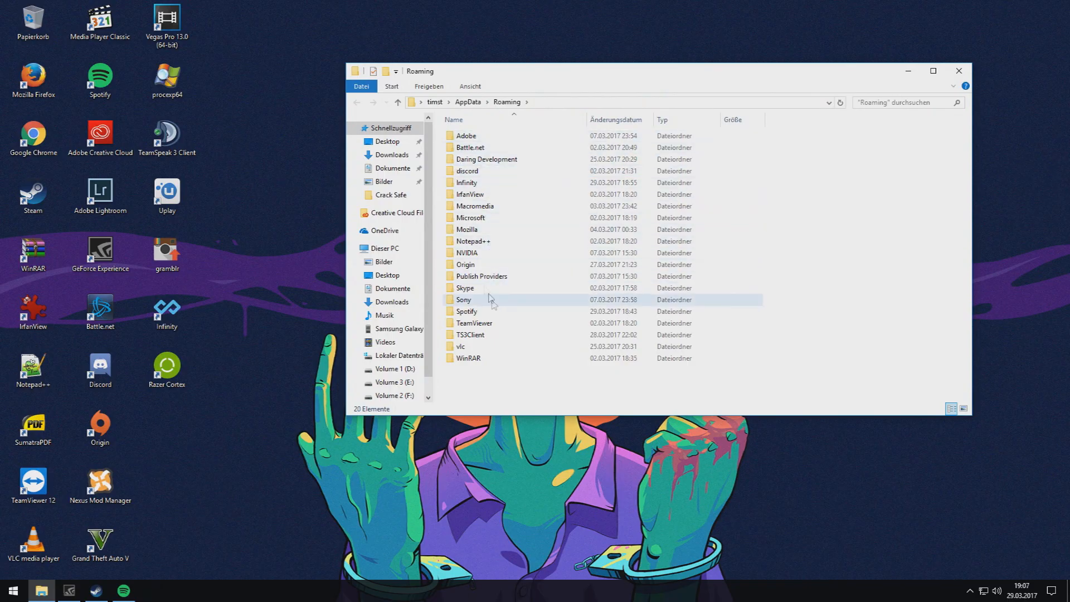
pyautogui.click(398, 102)
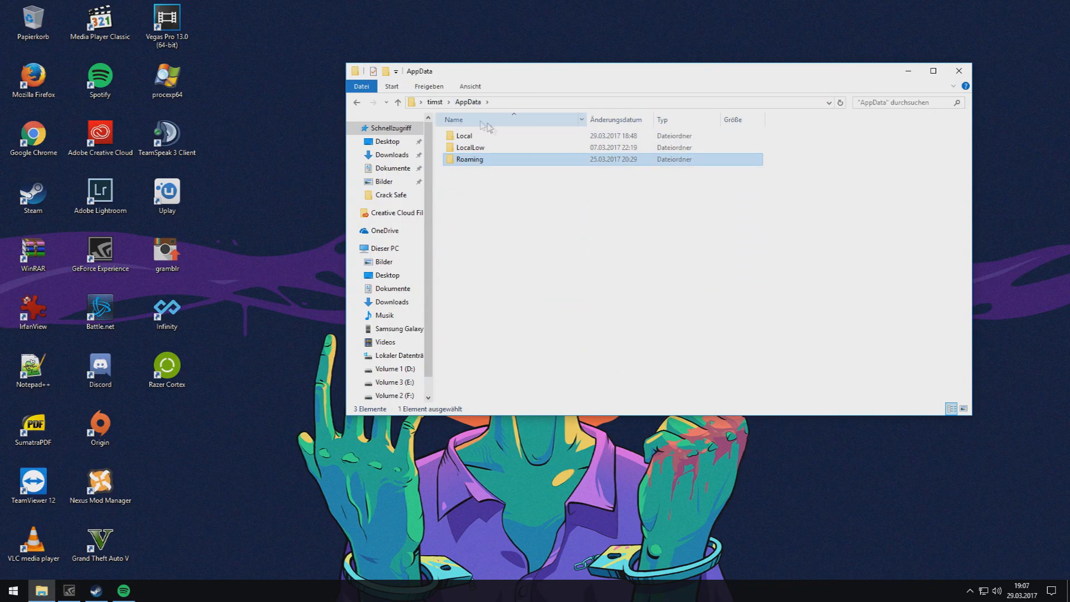
pyautogui.doubleClick(463, 135)
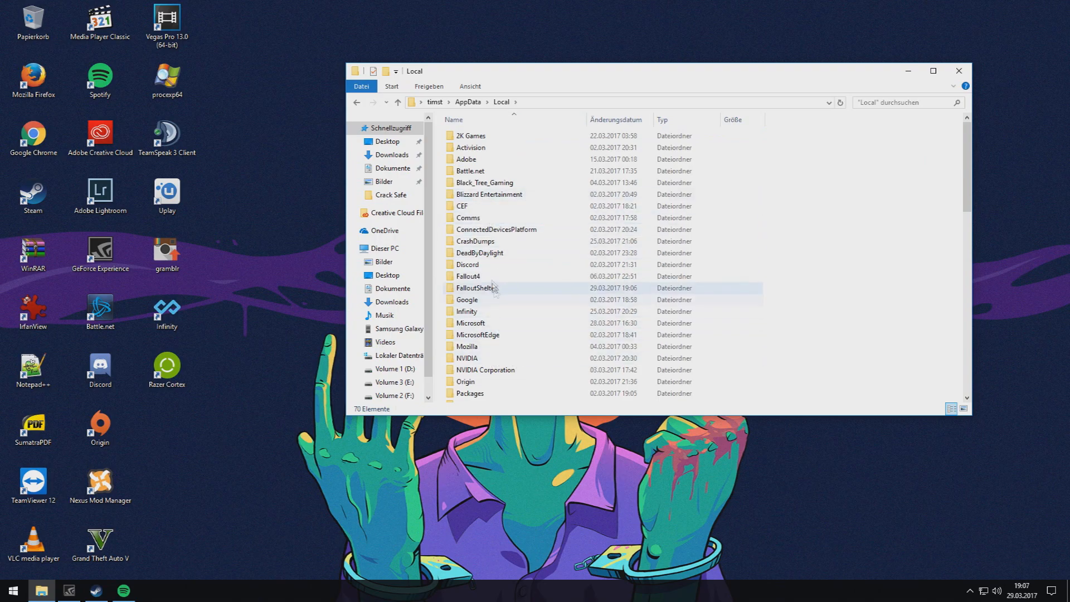
pyautogui.doubleClick(472, 288)
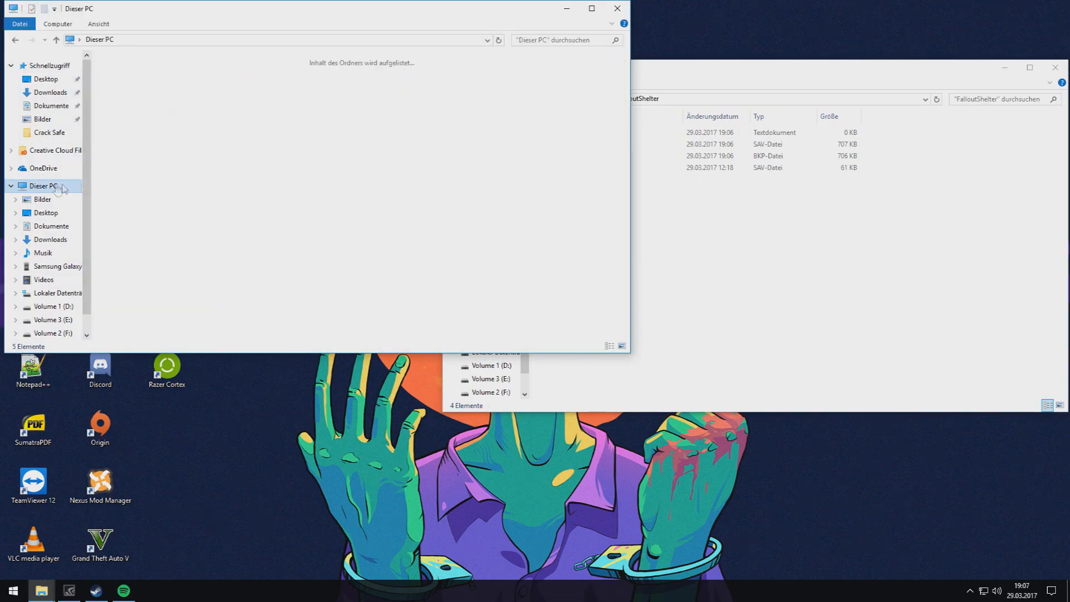
# - Browse the Galaxy S7 edge storage to Android > data > com.bethsoft.falloutshelter > files
pyautogui.click(44, 186)
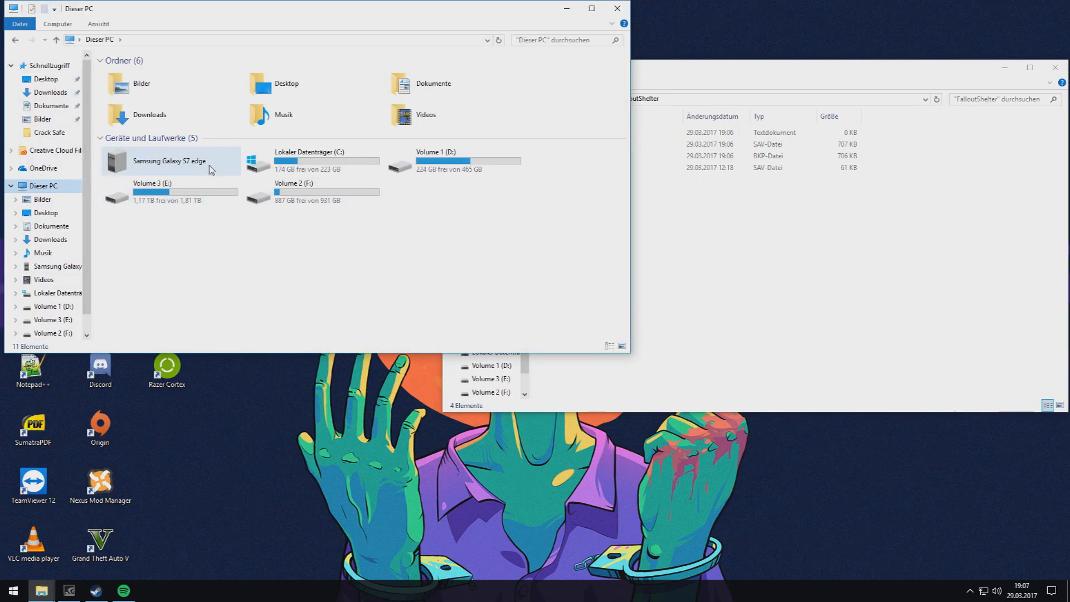
pyautogui.moveTo(239, 169)
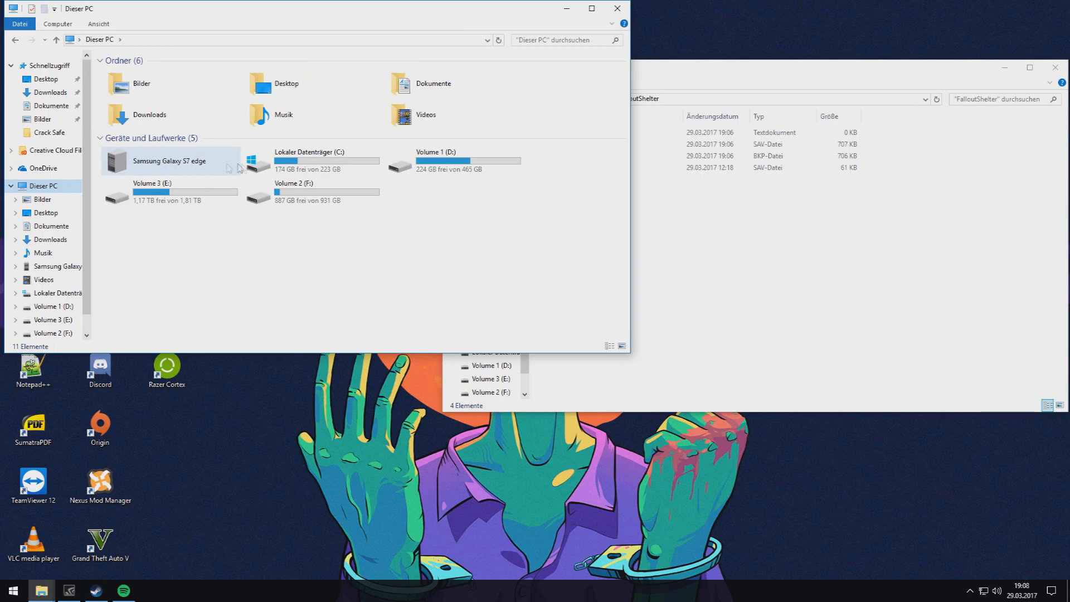
pyautogui.moveTo(174, 163)
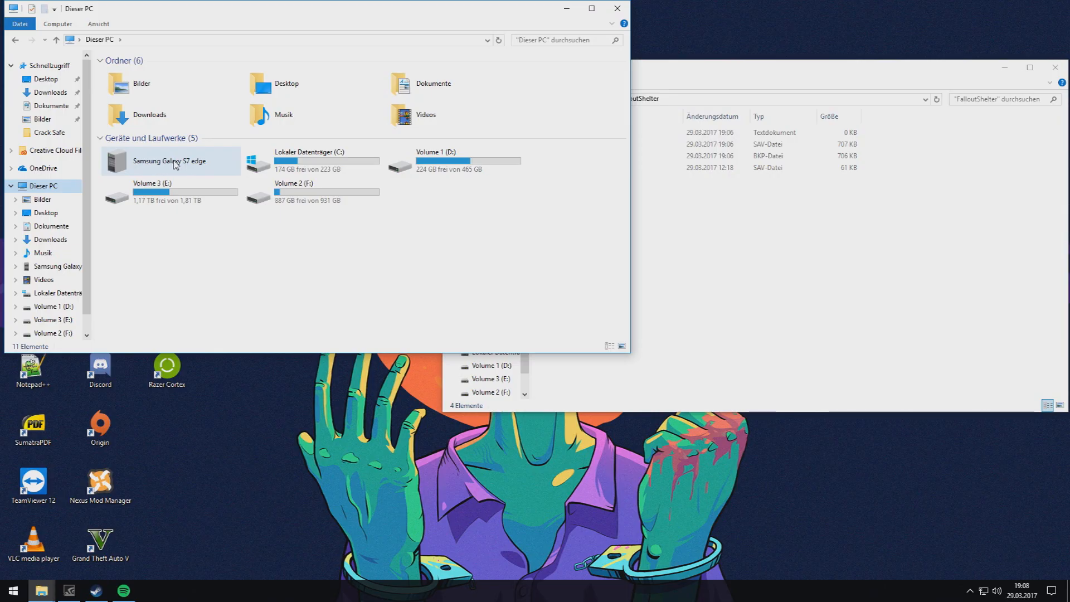
pyautogui.doubleClick(170, 160)
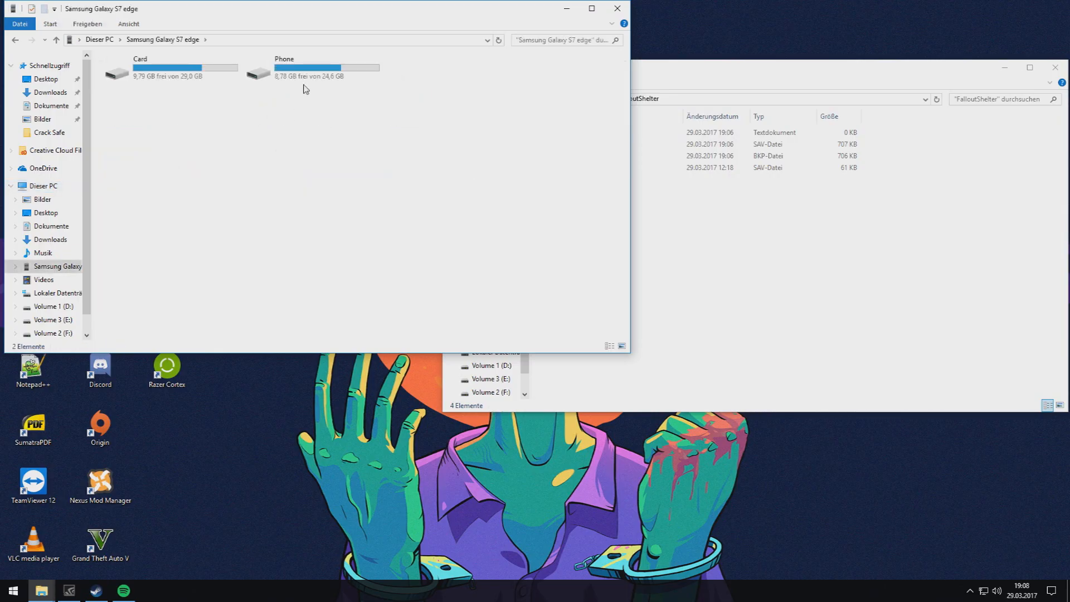
pyautogui.click(317, 68)
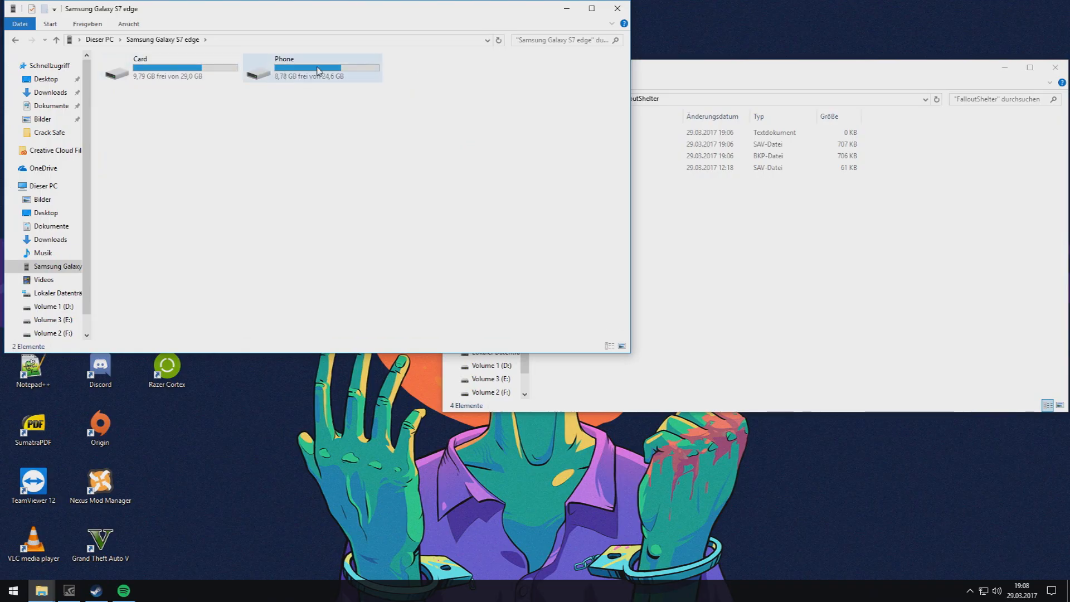
pyautogui.doubleClick(312, 67)
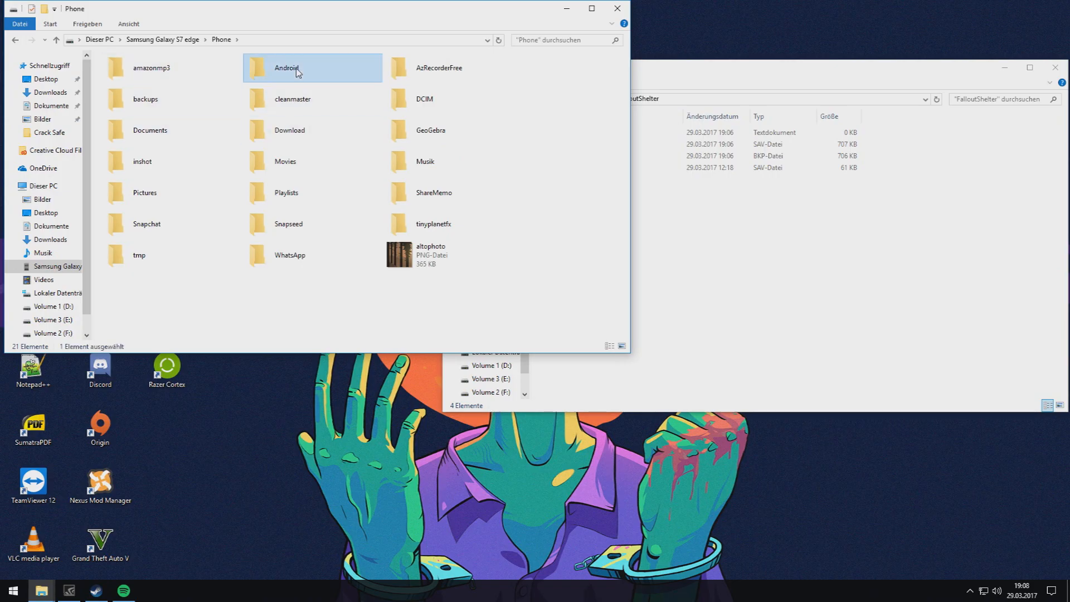
pyautogui.doubleClick(286, 68)
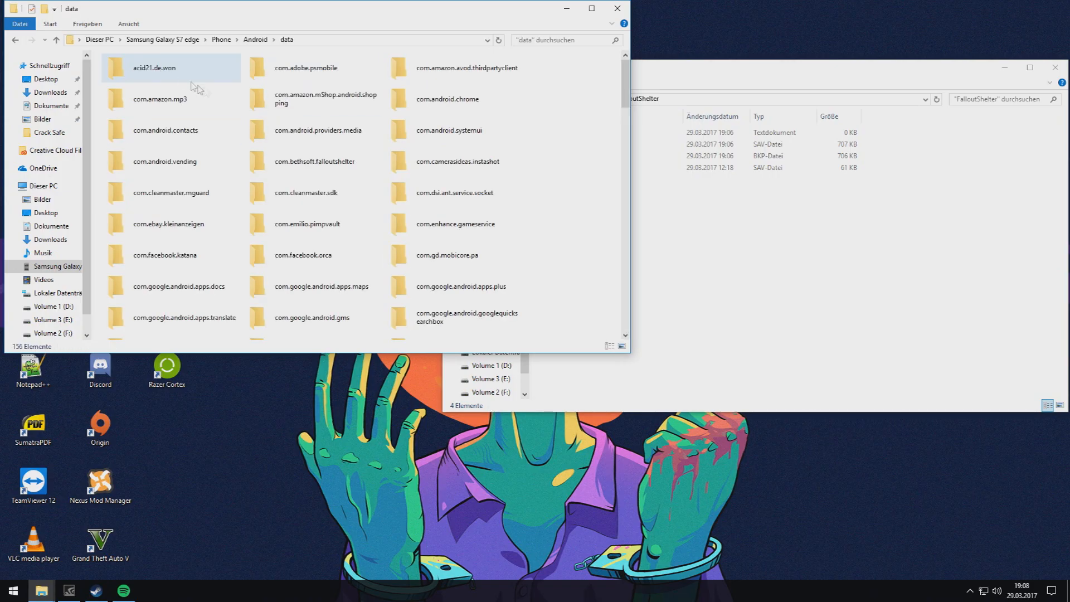
pyautogui.click(314, 162)
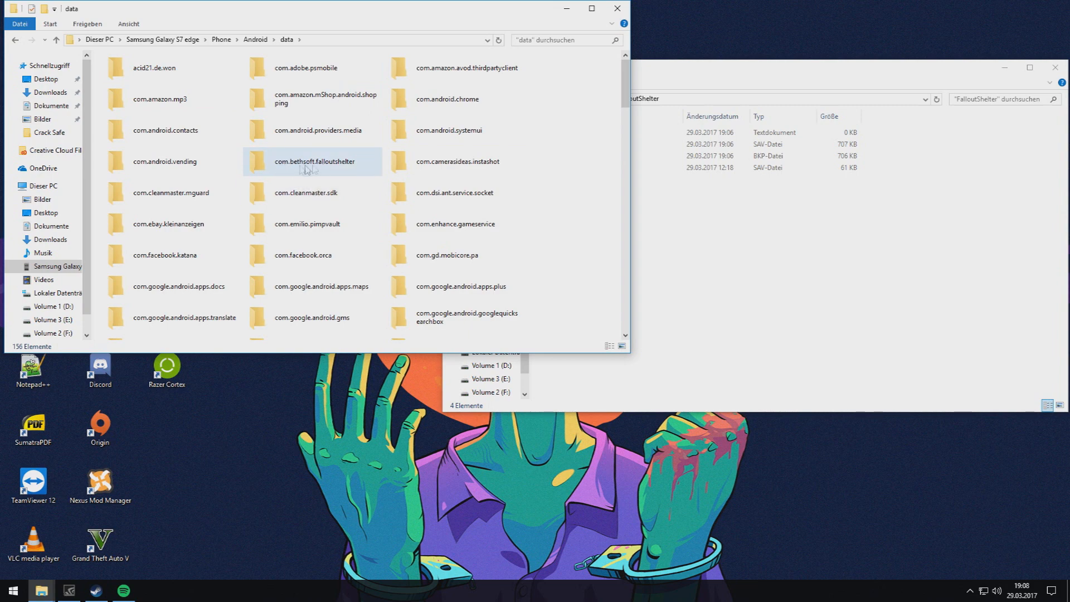
pyautogui.moveTo(321, 171)
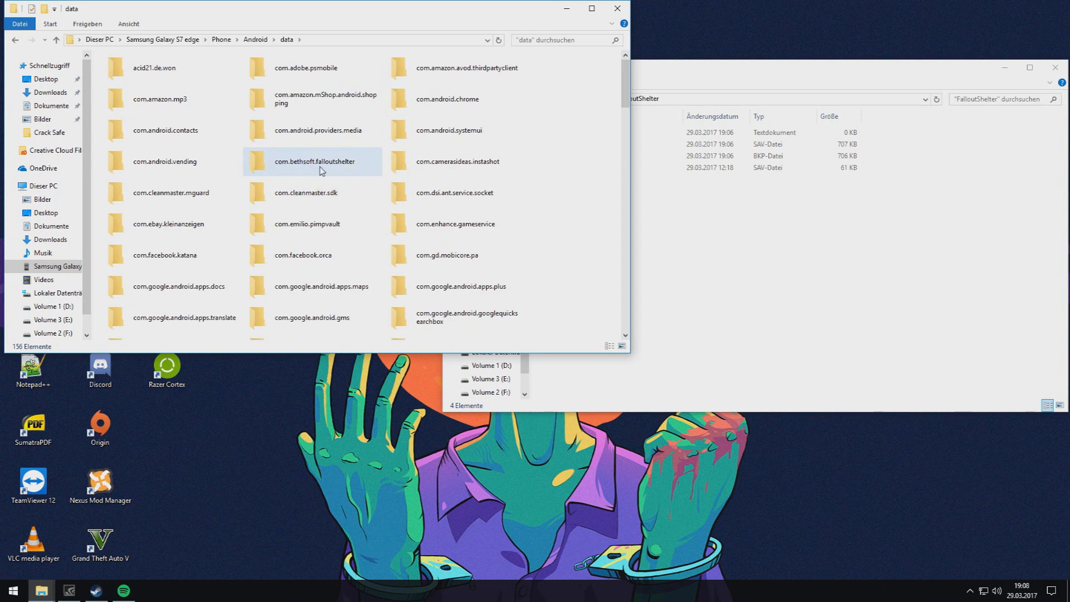
pyautogui.doubleClick(314, 161)
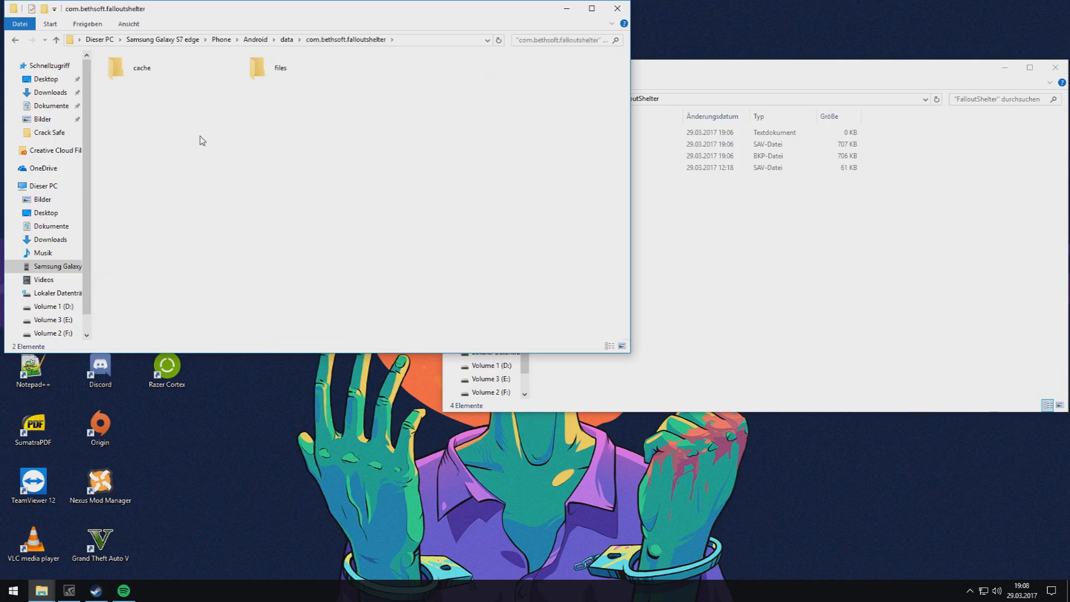
pyautogui.moveTo(310, 90)
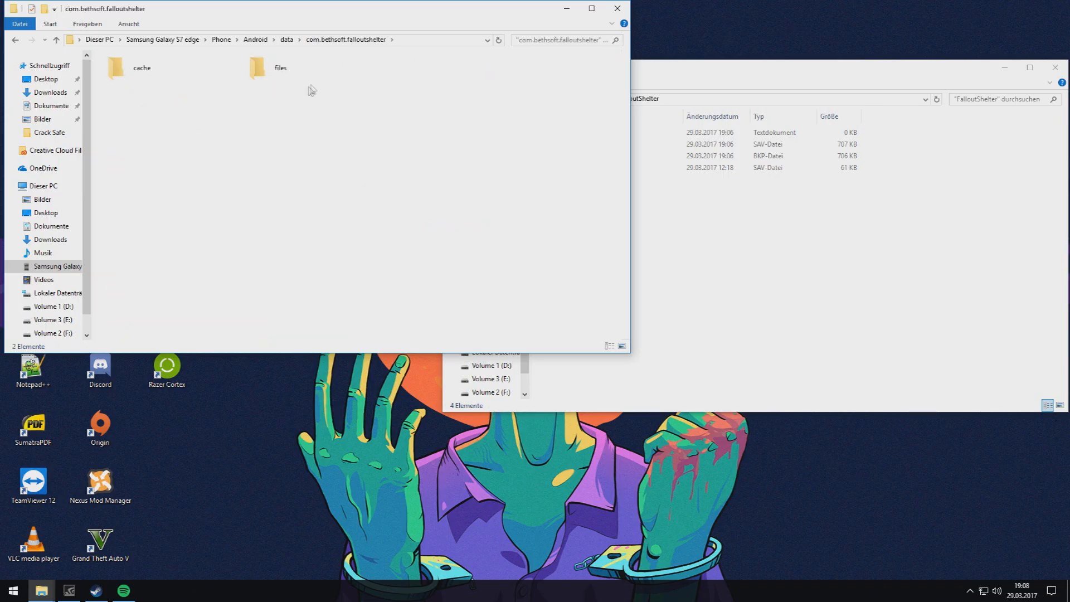
pyautogui.doubleClick(280, 66)
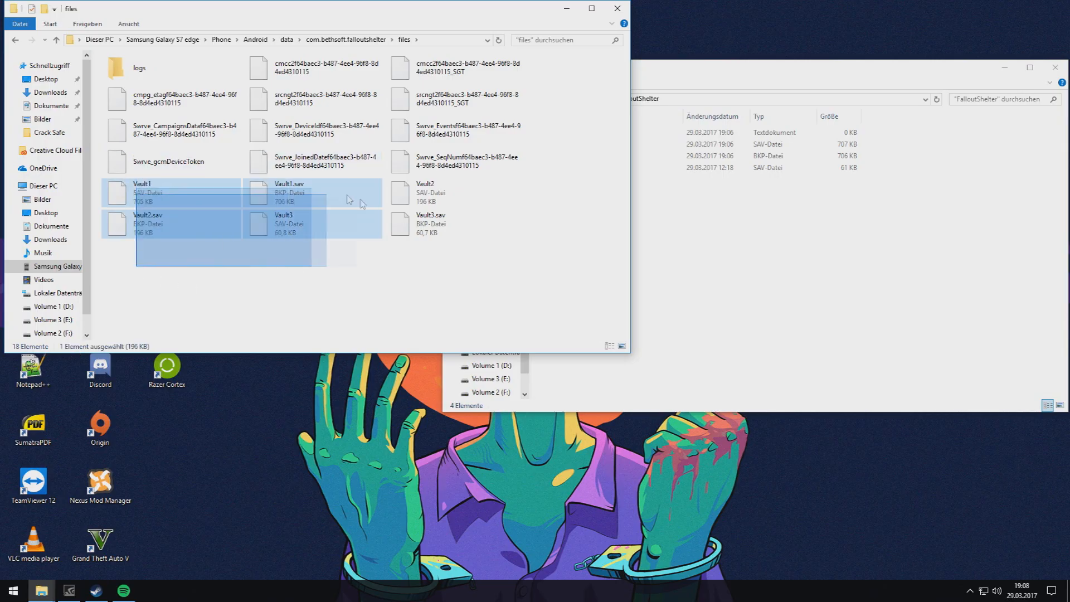
pyautogui.click(348, 292)
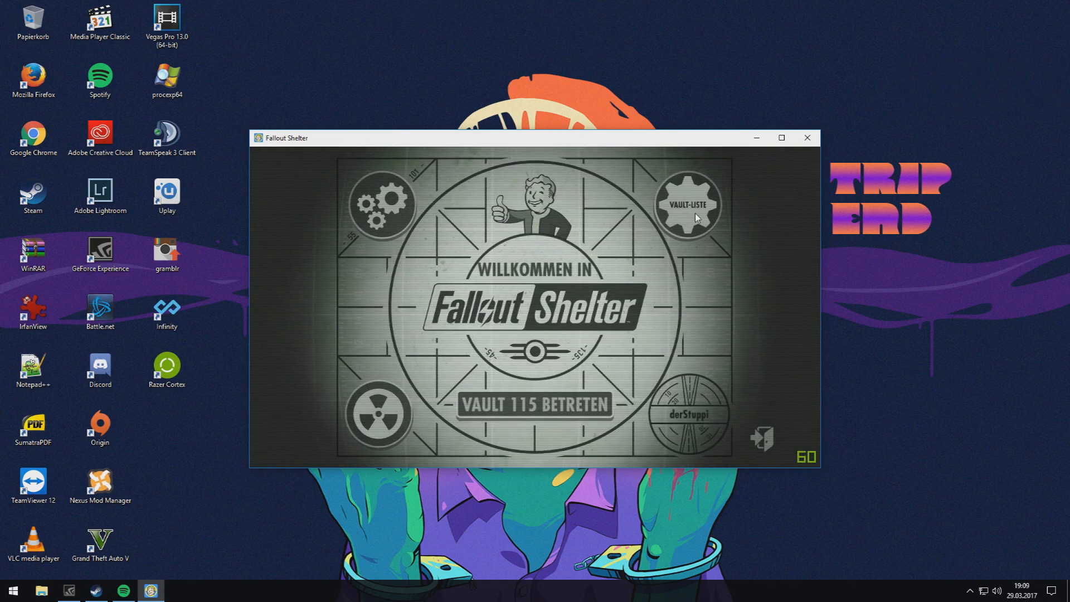
# - Load Vault 115 from the VAULT-LISTE on the title screen
pyautogui.click(687, 205)
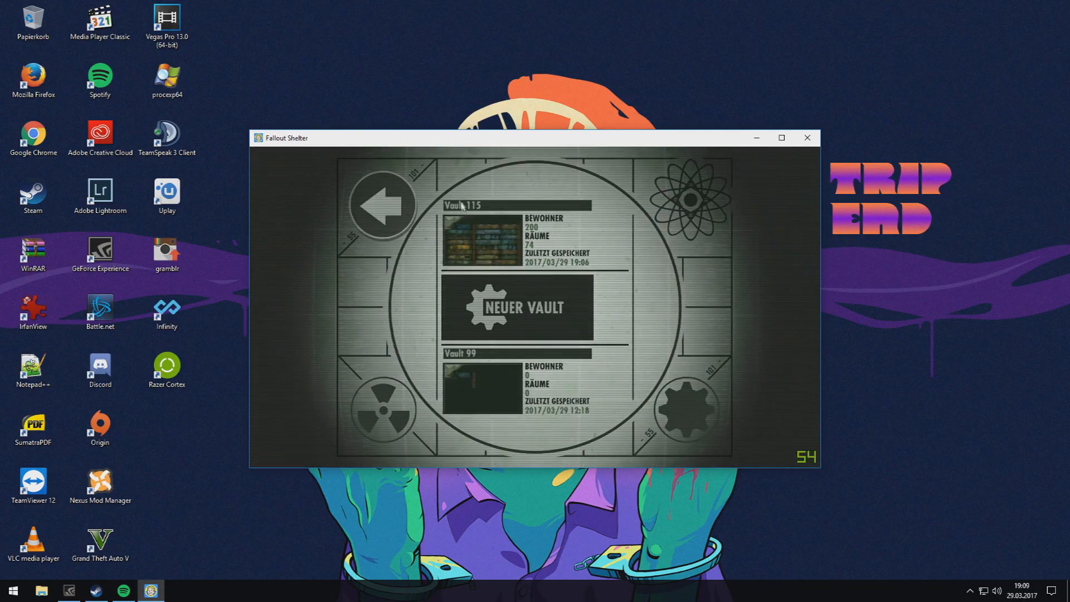
pyautogui.moveTo(600, 367)
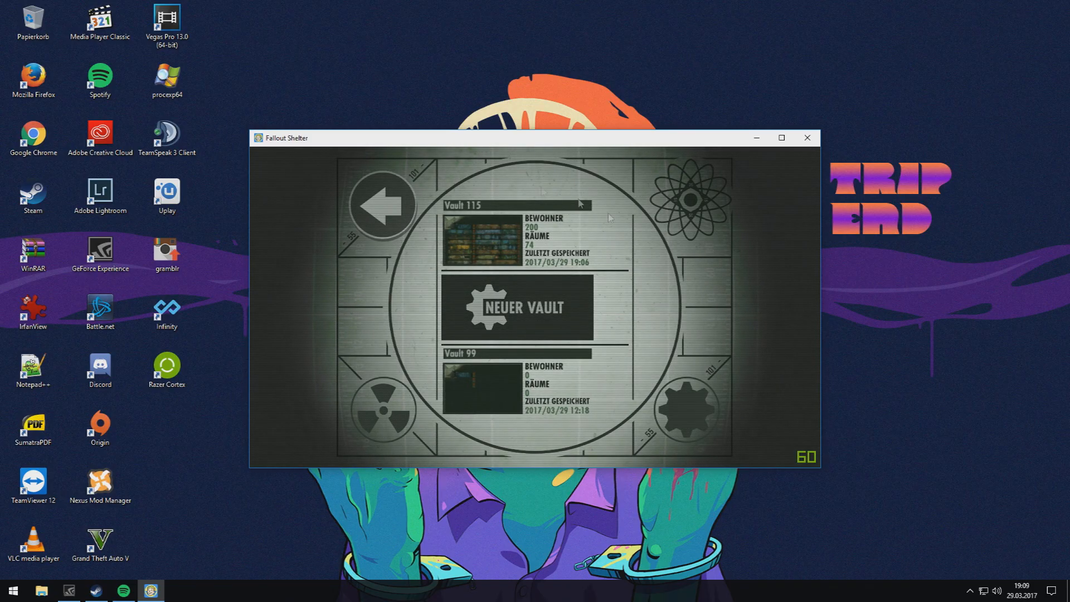
pyautogui.click(481, 239)
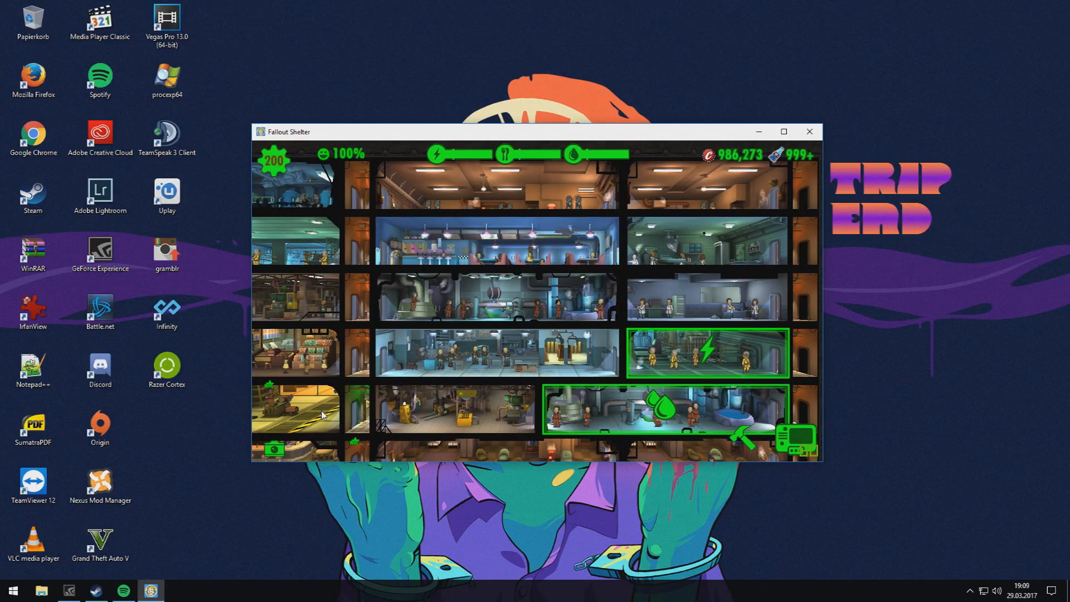
# - Bring File Explorer up from the taskbar over the running vault
pyautogui.click(40, 590)
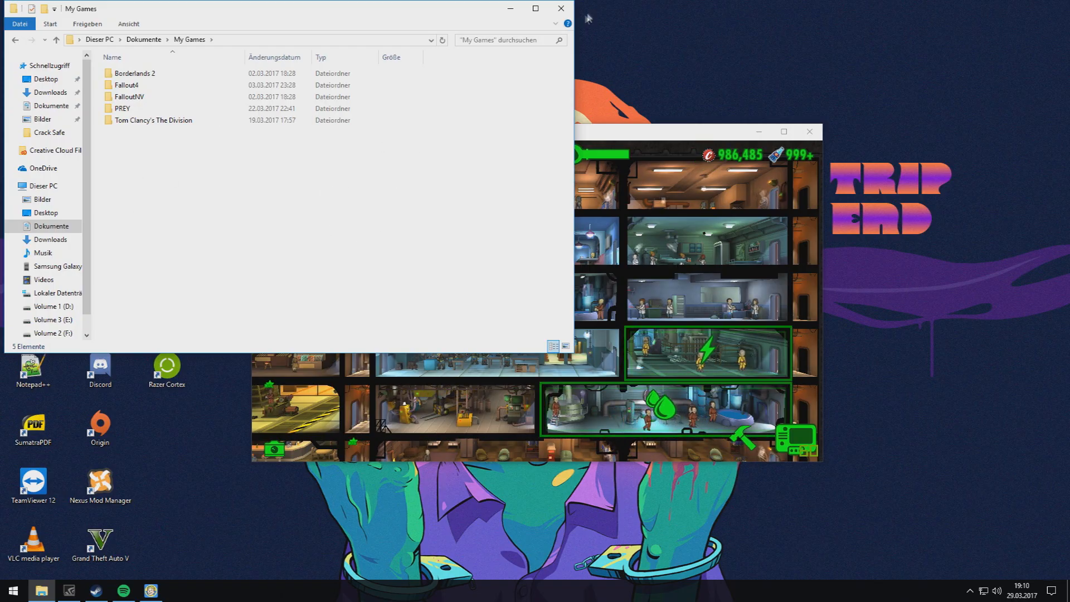
# - Minimise the My Games window and drag the Fallout Shelter window higher on the desktop
pyautogui.click(560, 9)
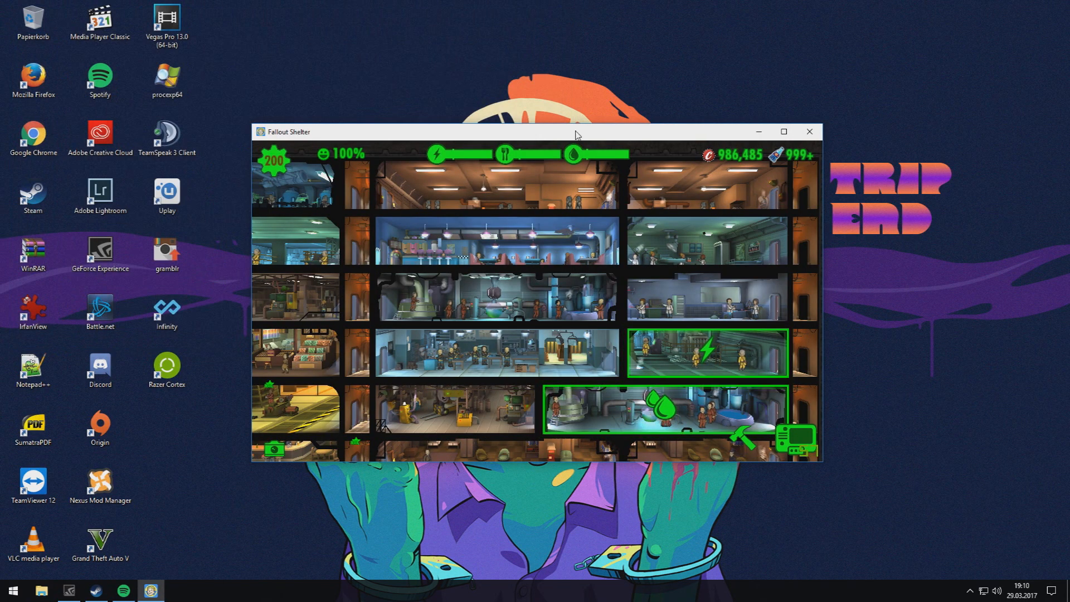
pyautogui.moveTo(576, 132); pyautogui.dragTo(546, 72)
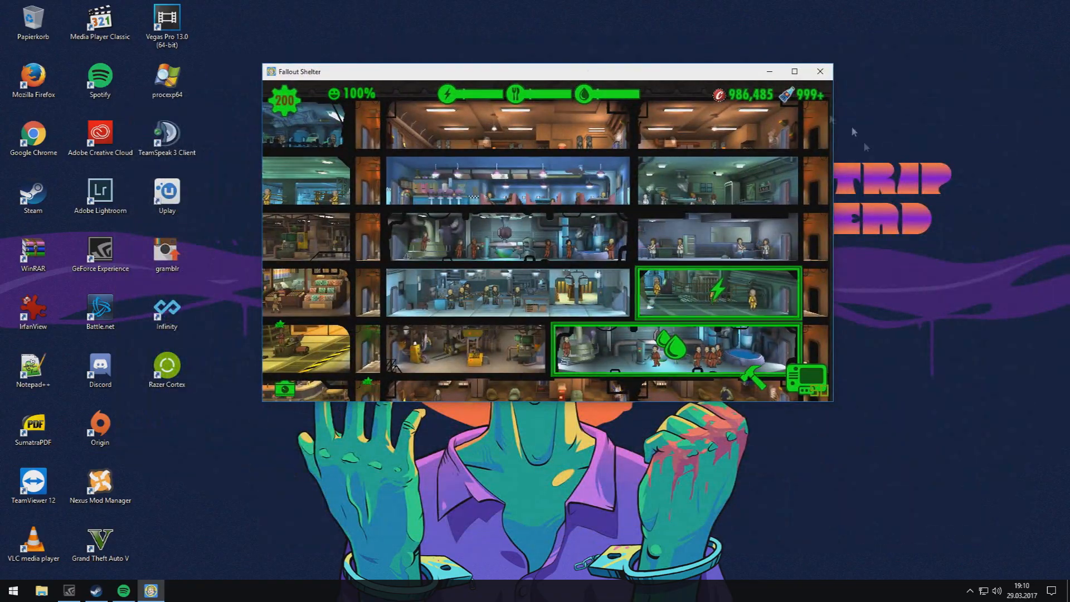